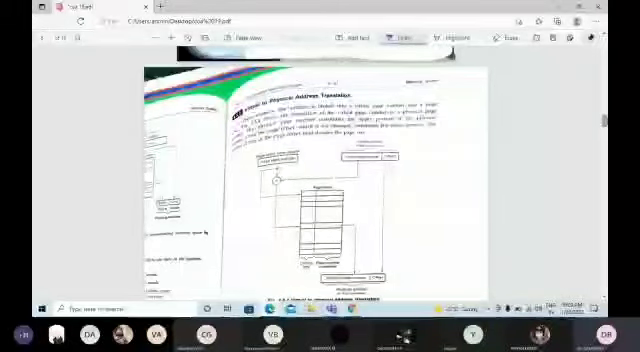
pyautogui.scroll(-3)
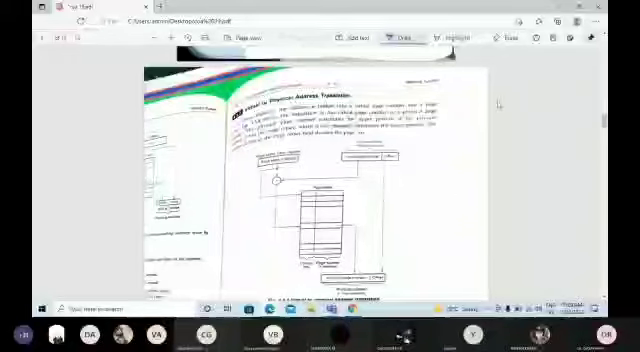
pyautogui.scroll(-3)
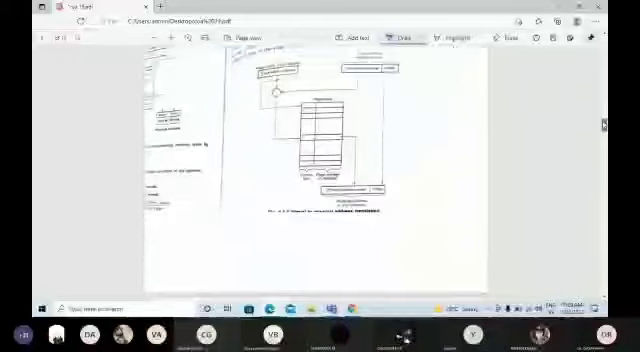